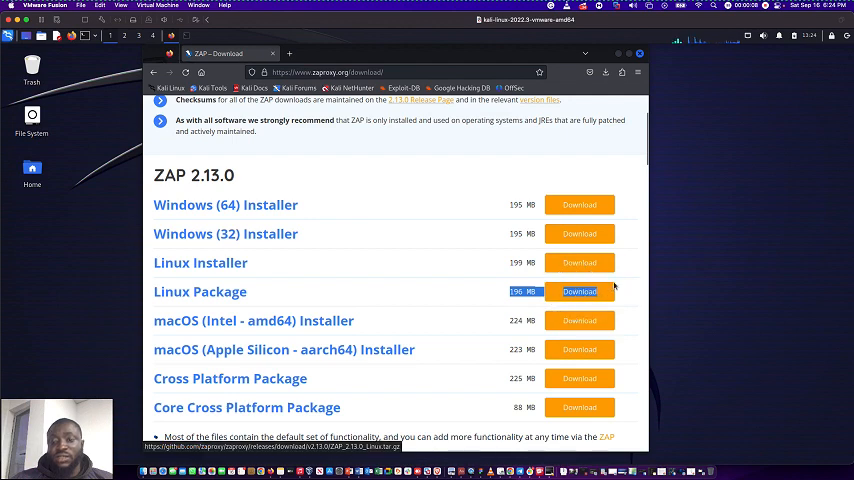
- Start the ZAP 2.13.0 Linux package download from zaproxy.org
left_click(580, 292)
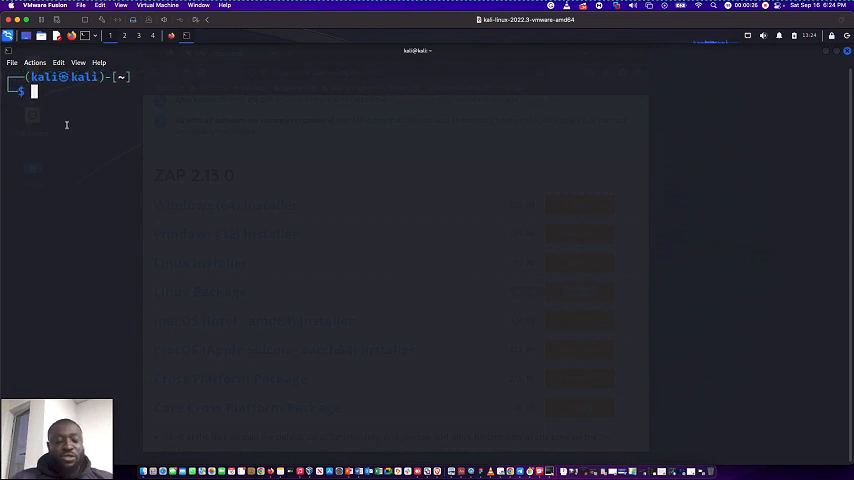
- Move into Downloads, list it to find ZAP_2.13.0_Linux.tar.gz, select its name and clear the screen
type("exa -lah")
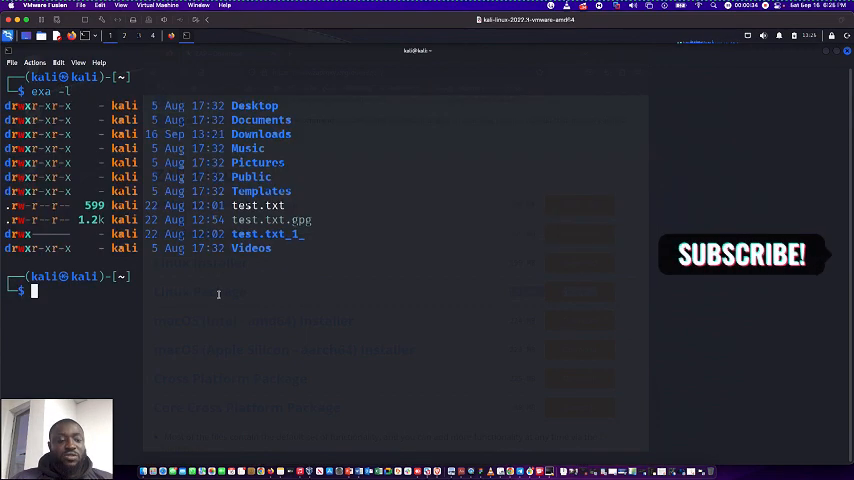
type("cd Downloads")
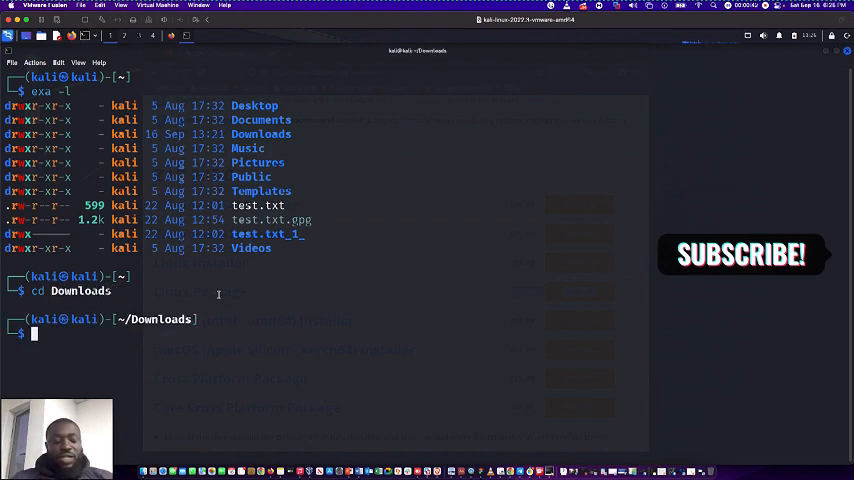
type("exa -l")
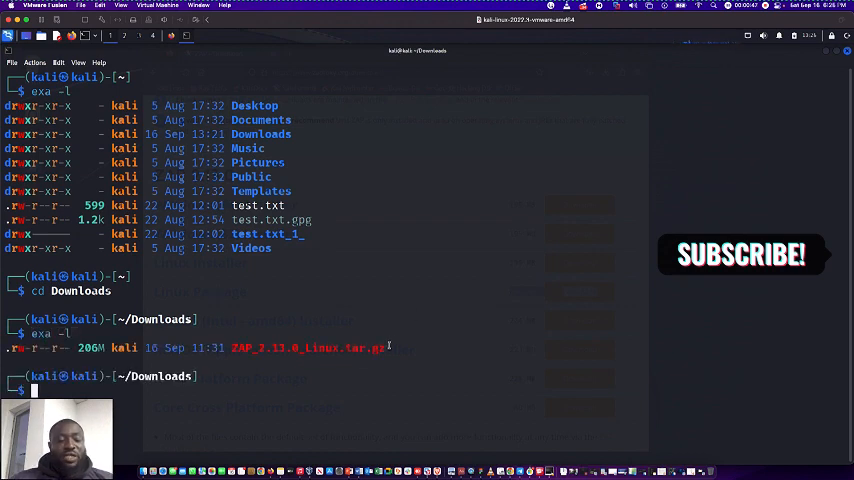
double_click(304, 348)
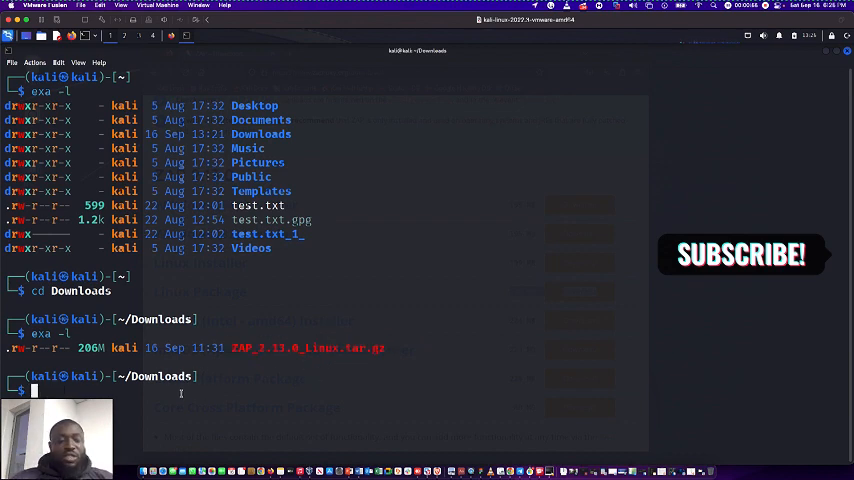
type("clear")
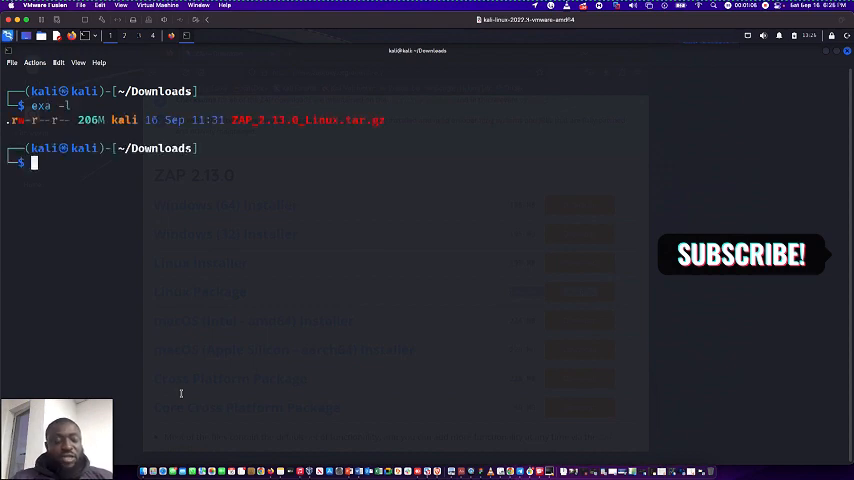
- Extract ZAP_2.13.0_Linux.tar.gz with tar -xf and list the resulting folder contents
type("tar -xf ZAP_2.13.0_Linux.tar.gz")
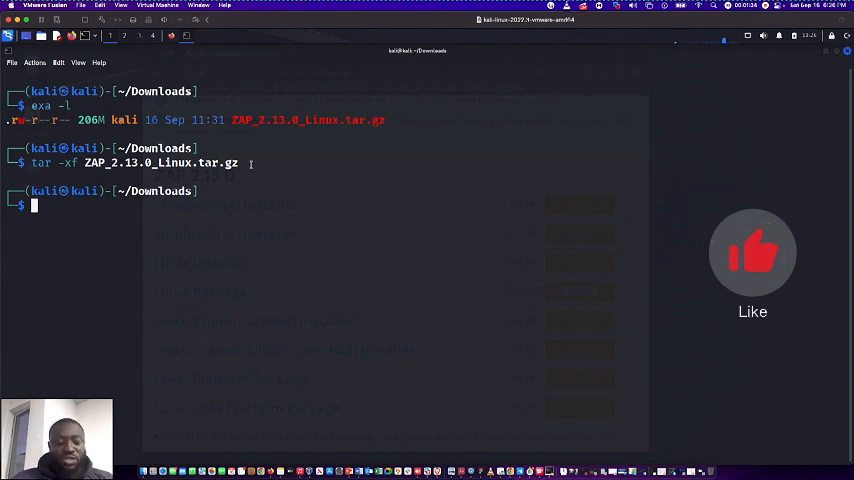
type("exa -l")
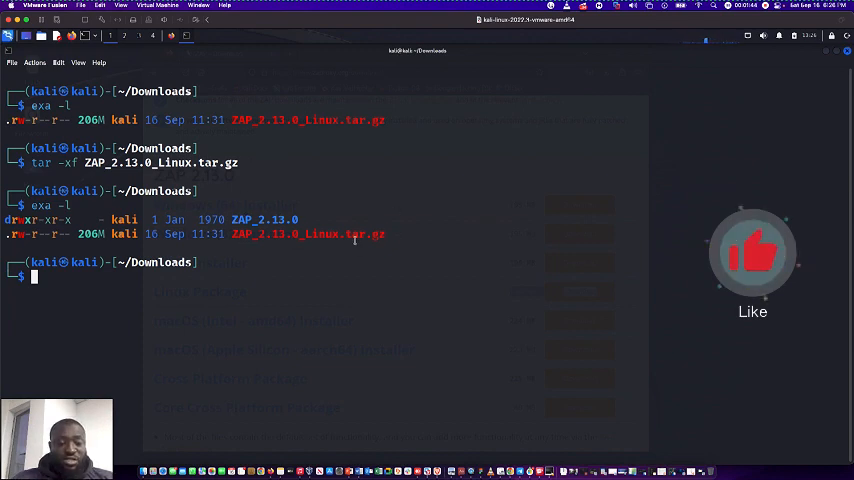
type("cd Downloads")
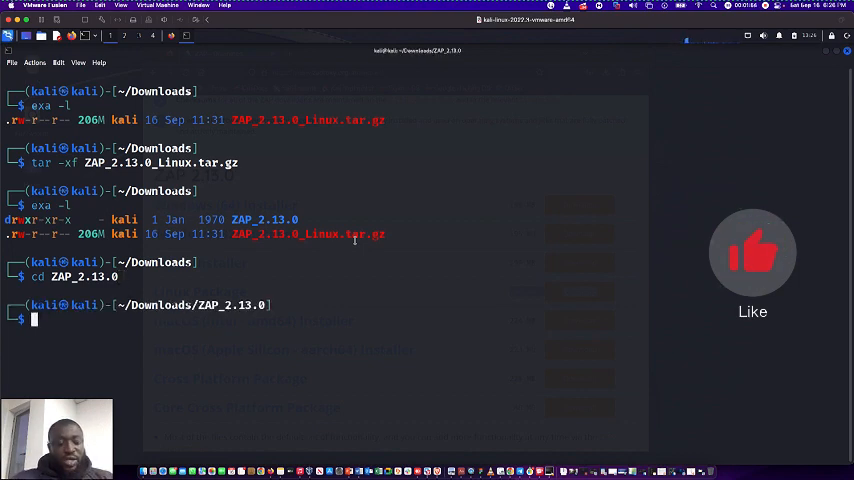
type("exa -l")
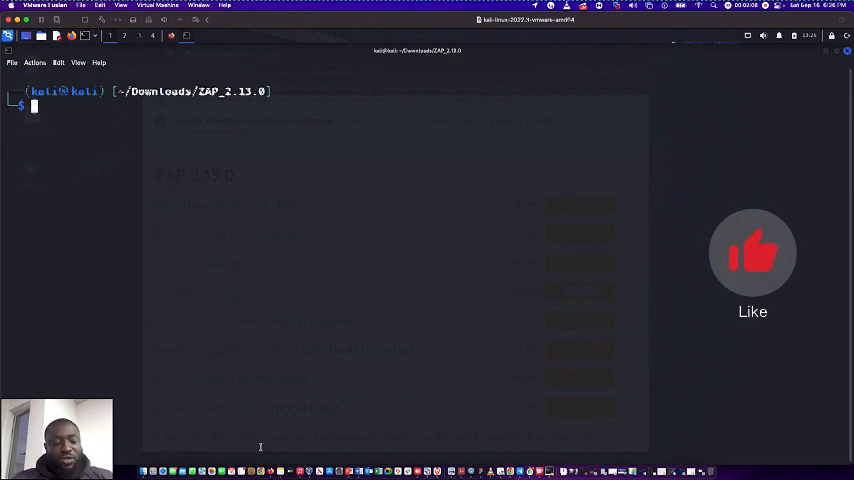
- List the ZAP_2.13.0 folder and launch ZAP with bash zap.sh
type("exa -l")
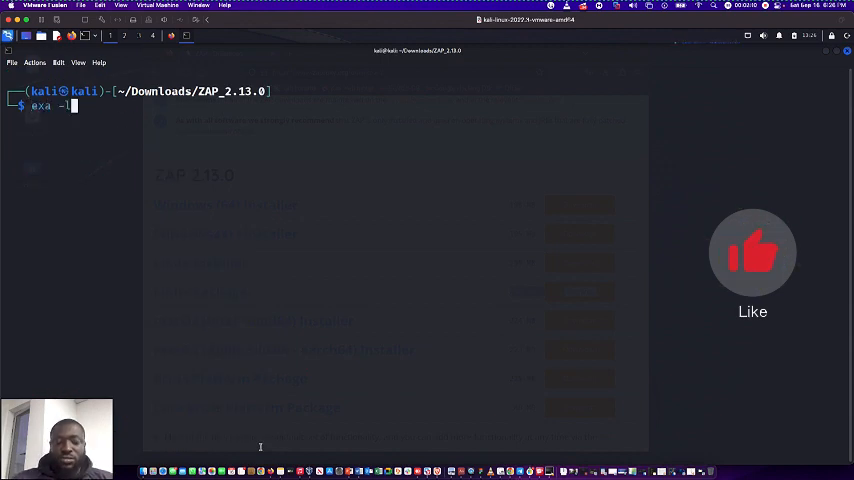
key("Return")
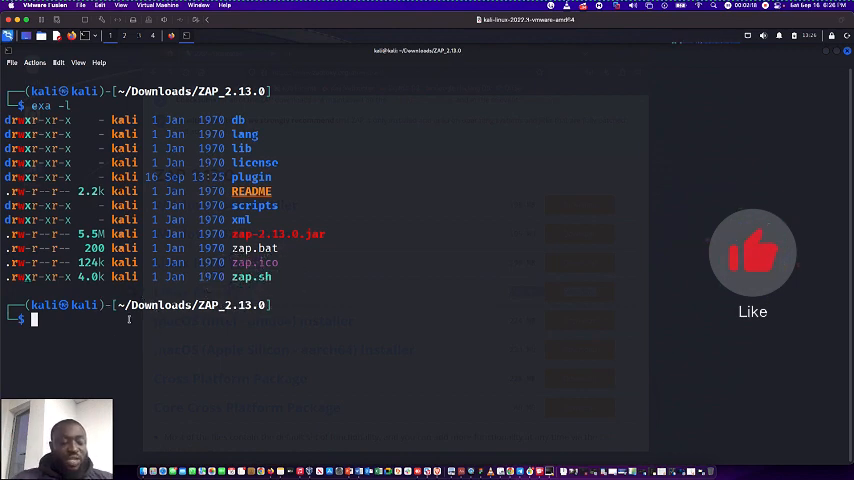
type("bash zap.sh")
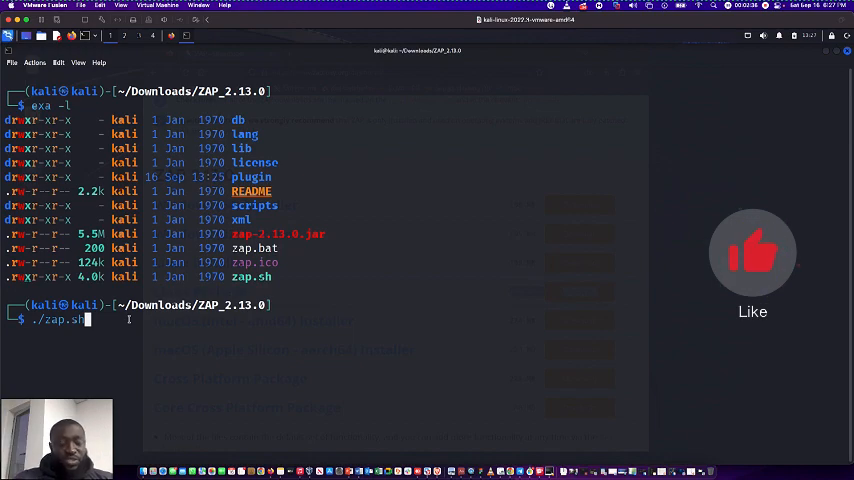
key("Return")
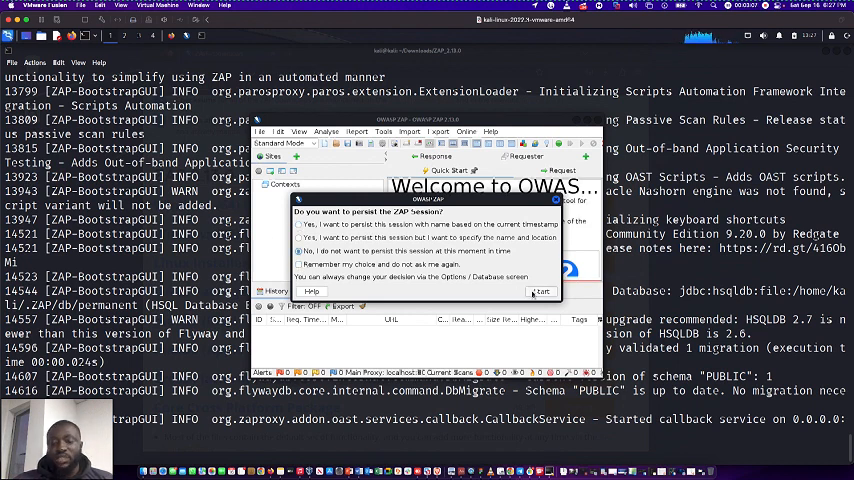
- Answer the session persistence prompt and start ZAP
left_click(544, 292)
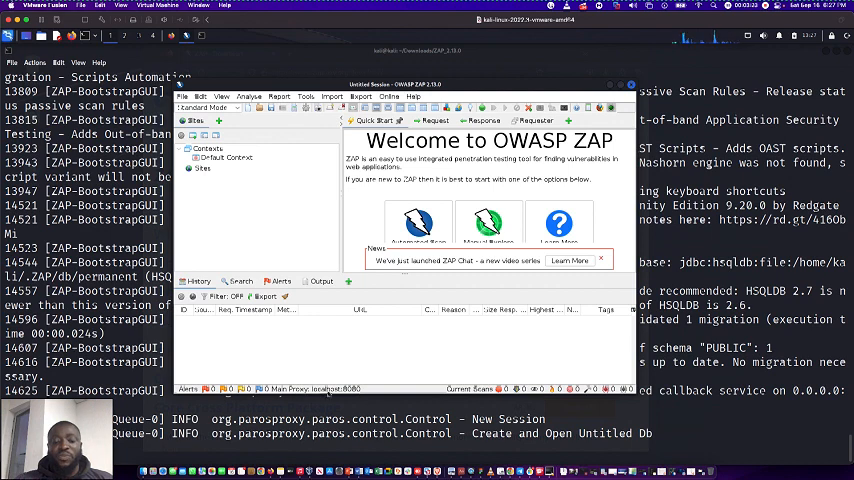
mouse_move(380, 260)
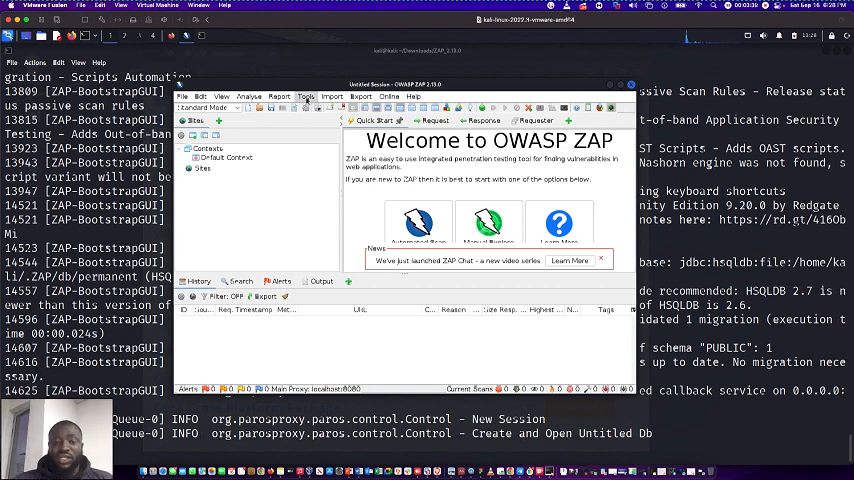
- Save ZAP's root CA certificate to a file from the Server Certificates options
left_click(308, 96)
type("server certificate")
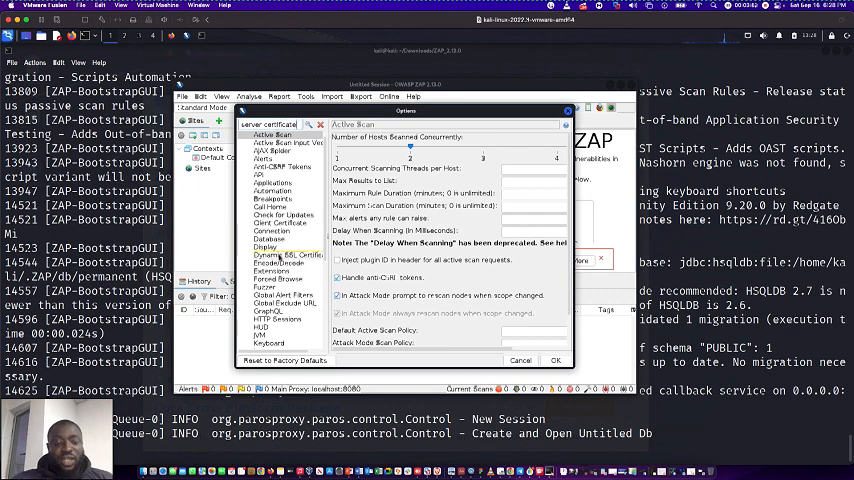
left_click(284, 254)
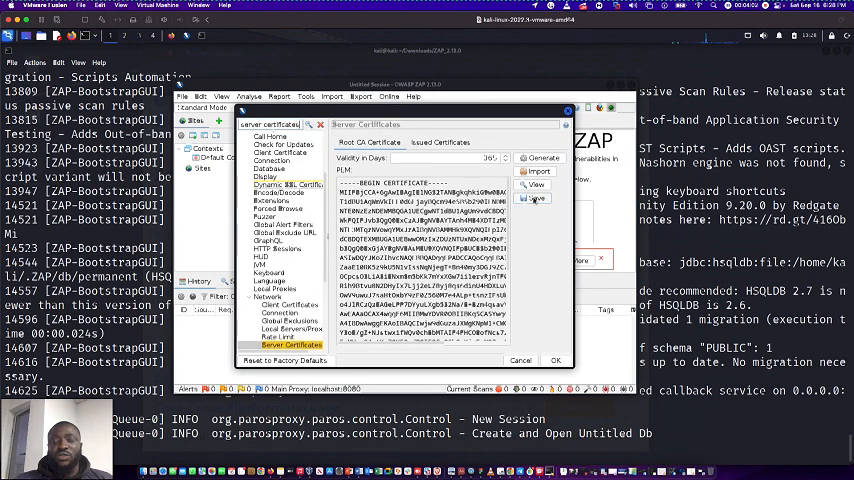
left_click(544, 198)
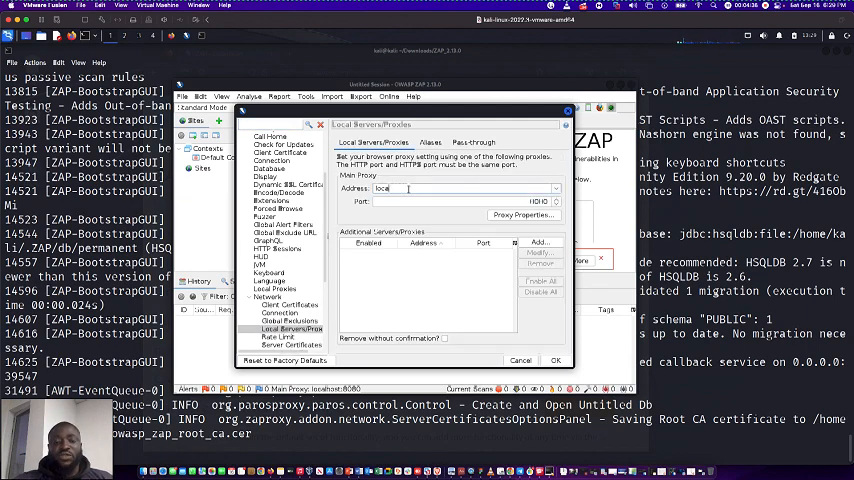
- Change the local proxy address to the 127.0.0.1 loopback address
type("127")
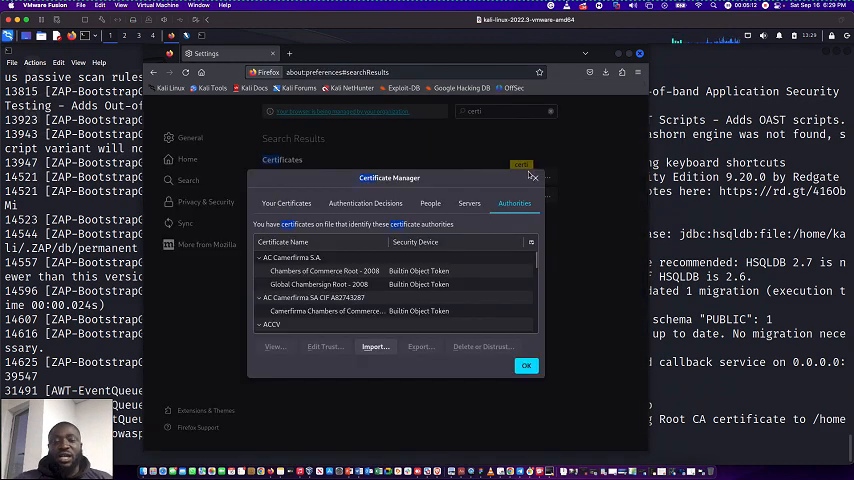
- Import owasp_zap_root_ca.cer as an authority trusted for websites and email users
left_click(376, 346)
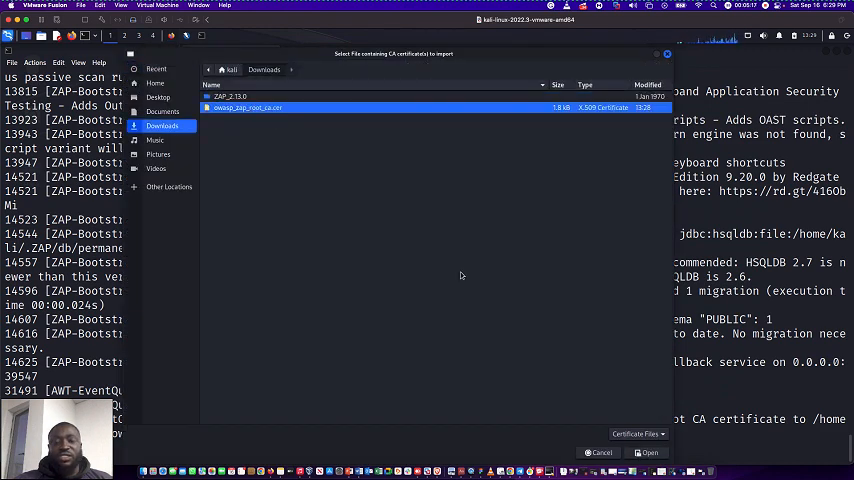
left_click(644, 452)
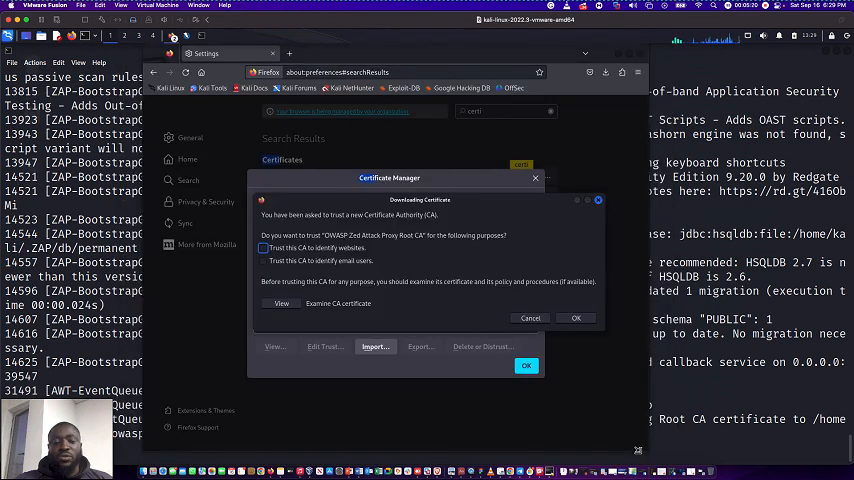
left_click(264, 248)
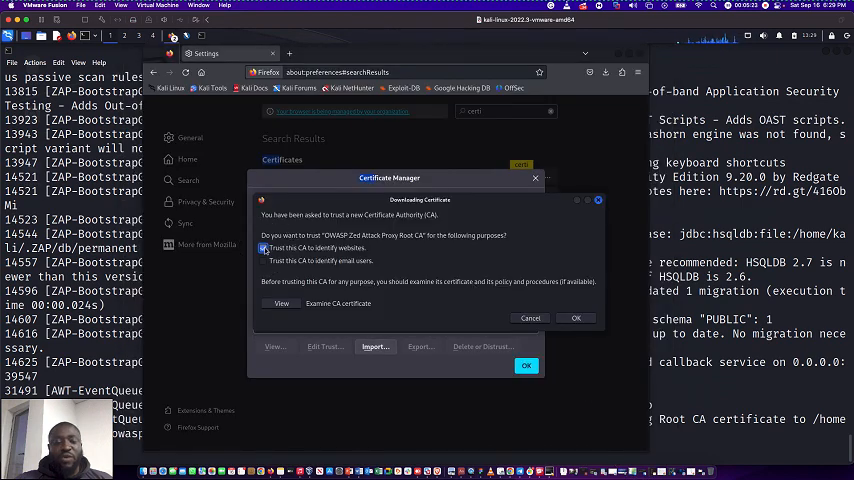
left_click(264, 260)
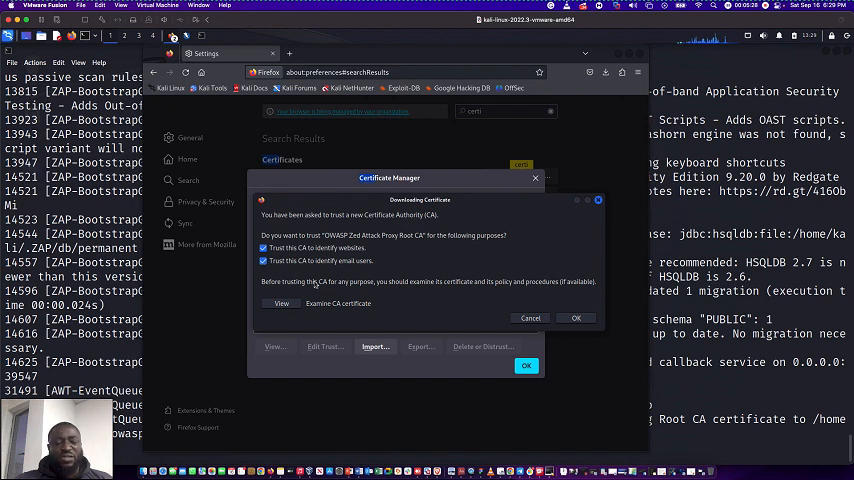
left_click(576, 318)
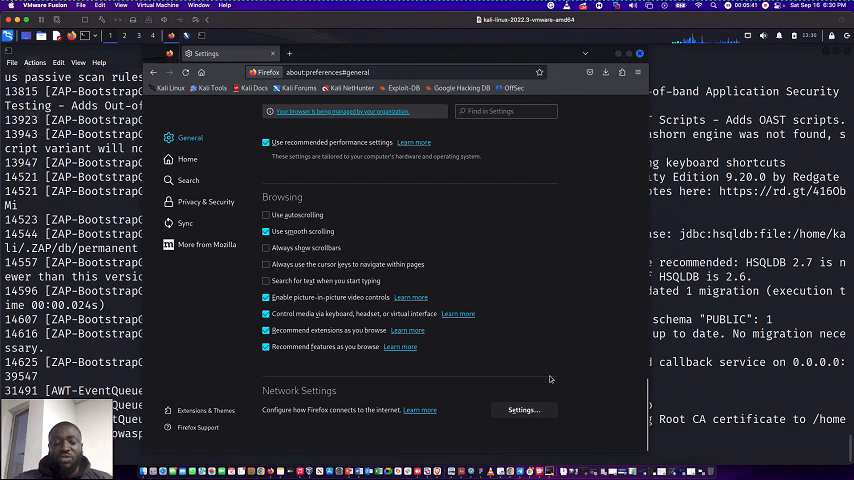
- Set Firefox to a manual proxy at 127.0.0.1 port 8081, also used for HTTPS
left_click(524, 410)
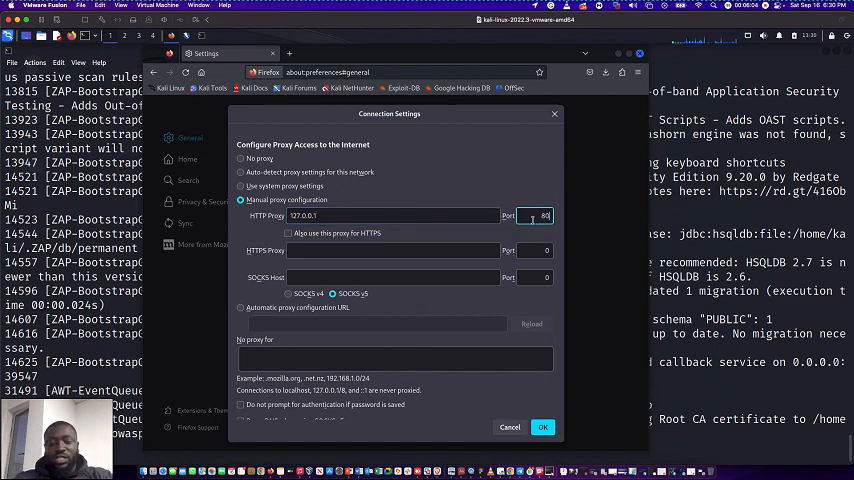
type("8081")
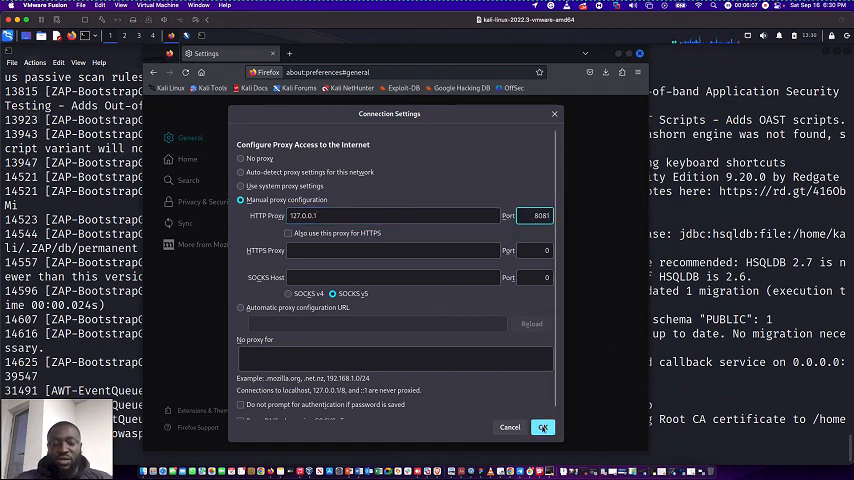
left_click(288, 232)
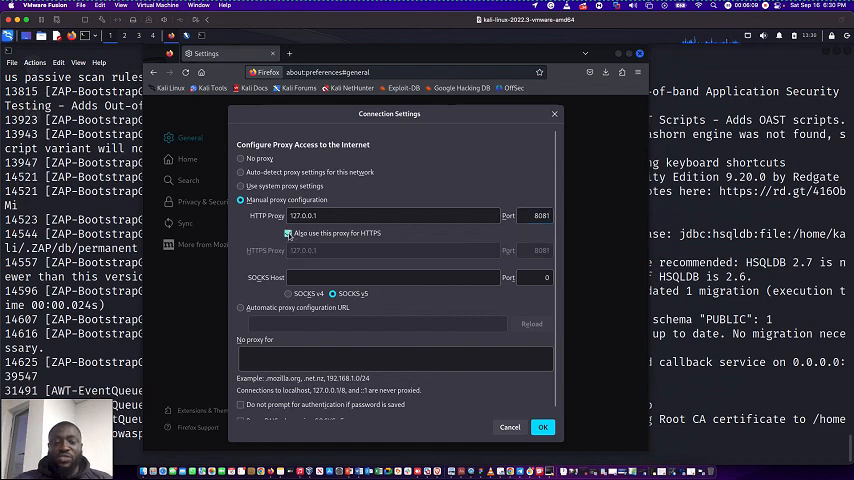
left_click(544, 428)
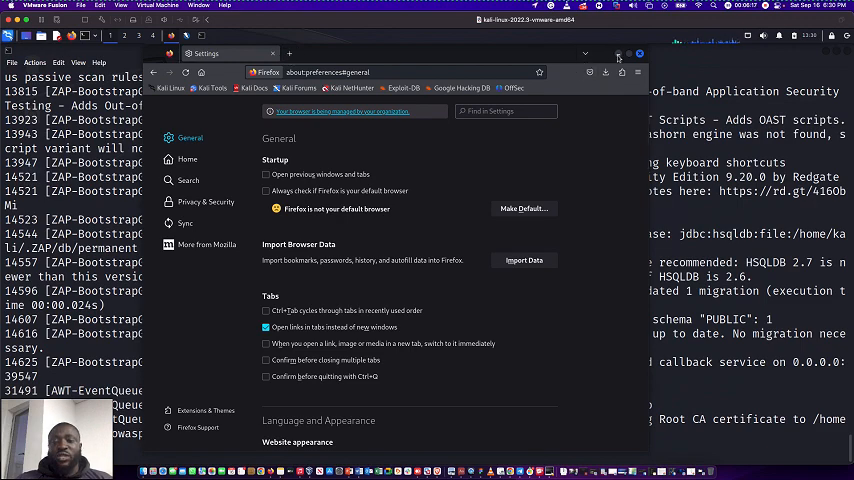
mouse_move(612, 54)
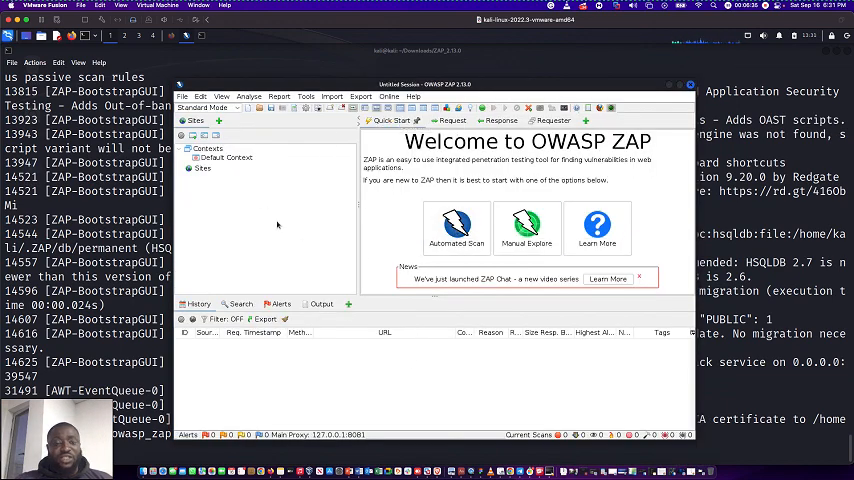
left_click(210, 108)
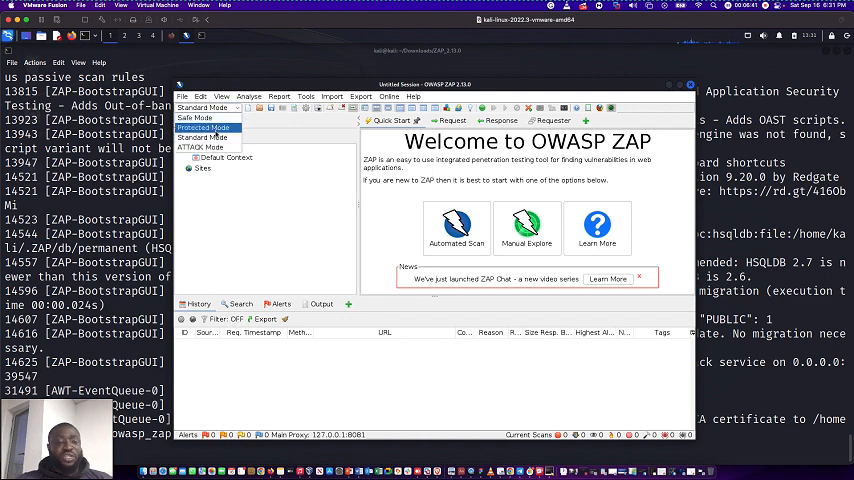
left_click(204, 138)
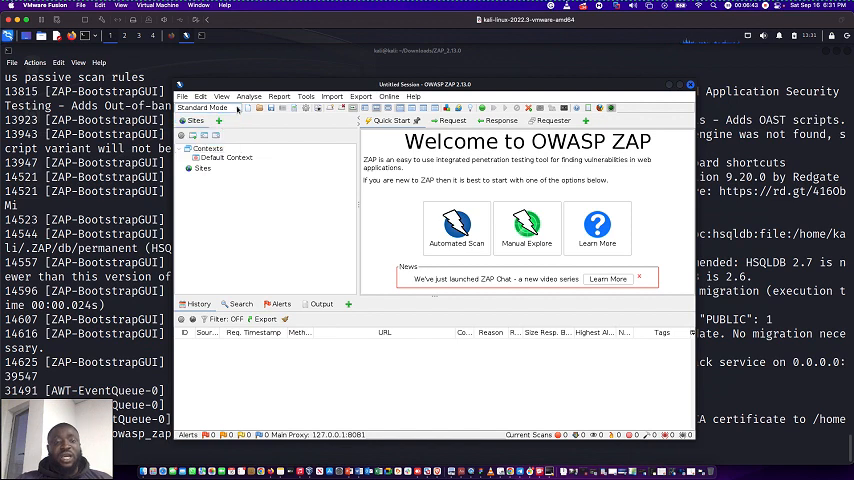
left_click(200, 96)
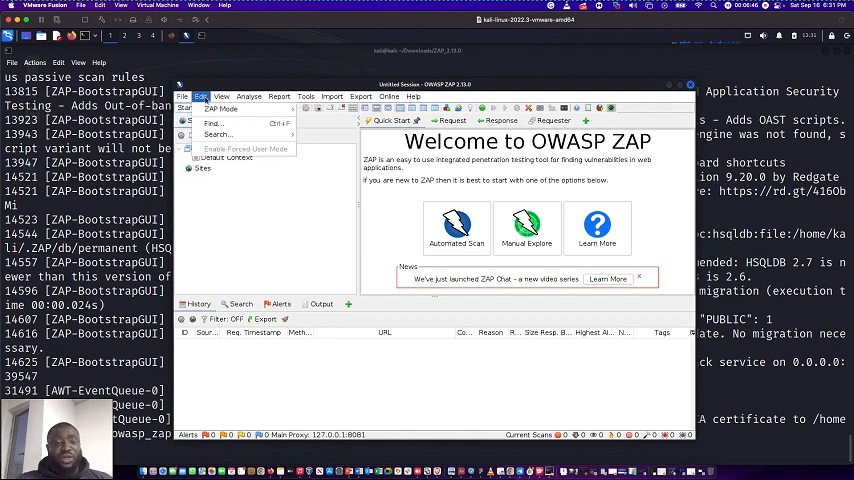
left_click(224, 96)
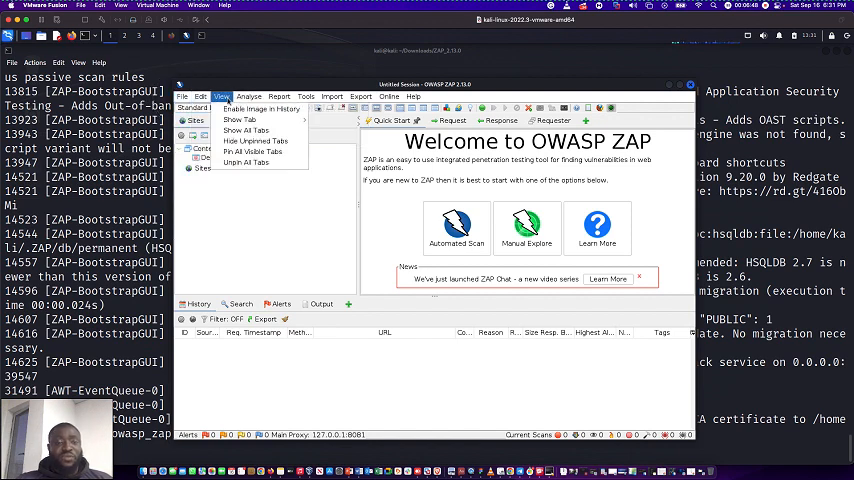
left_click(250, 96)
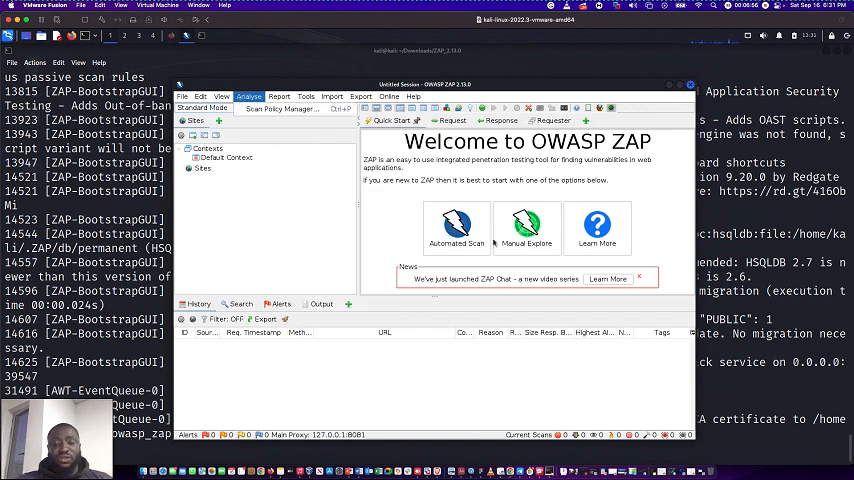
mouse_move(456, 222)
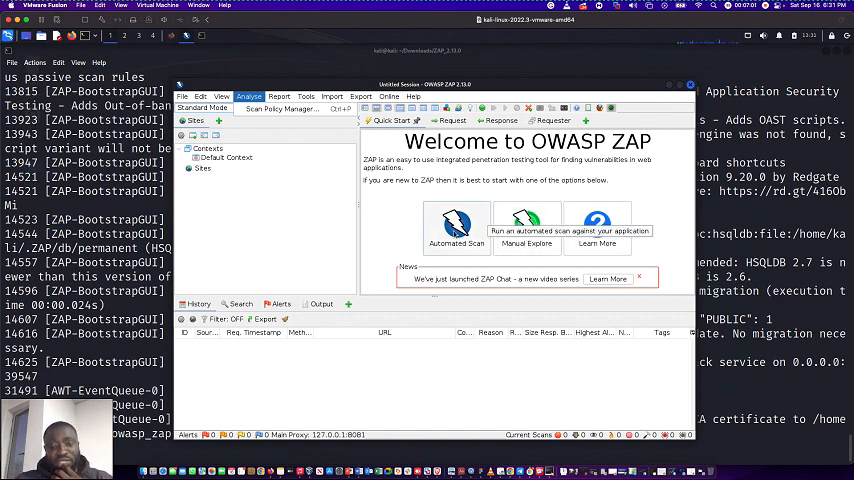
left_click(456, 224)
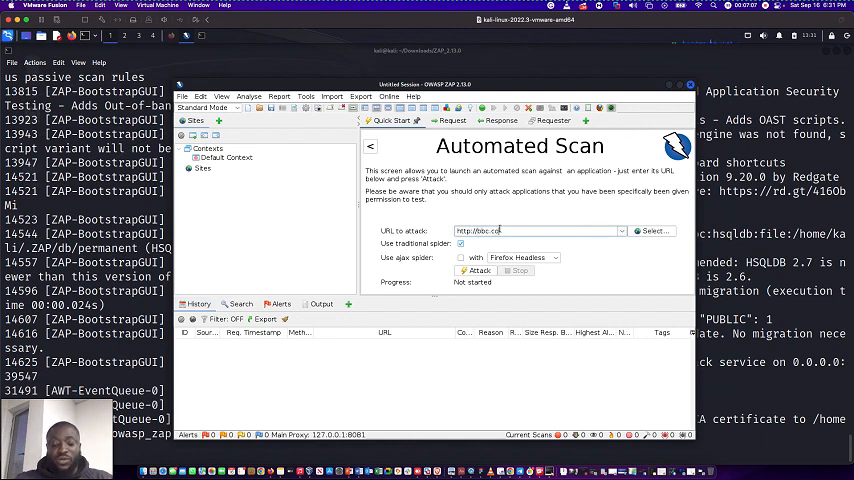
type(".uk")
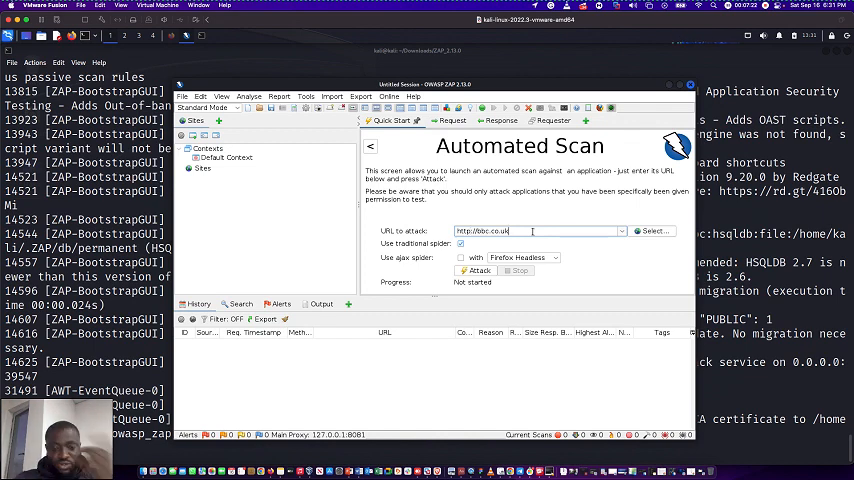
left_click(476, 270)
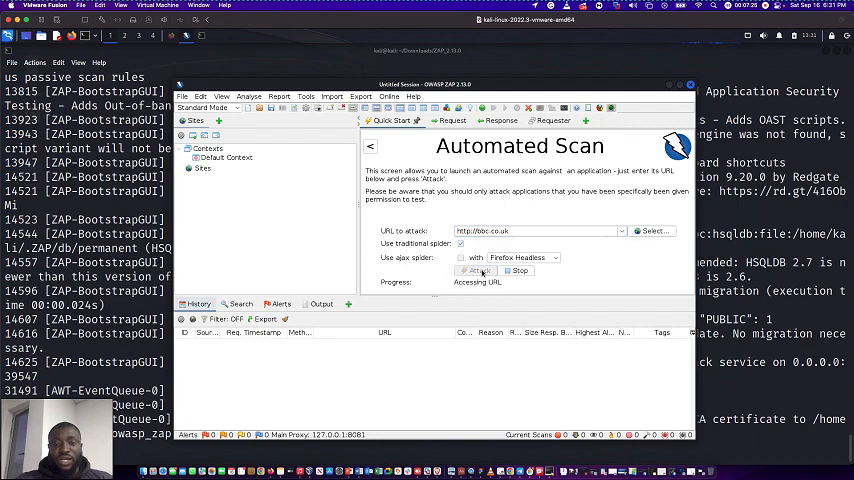
left_click(476, 270)
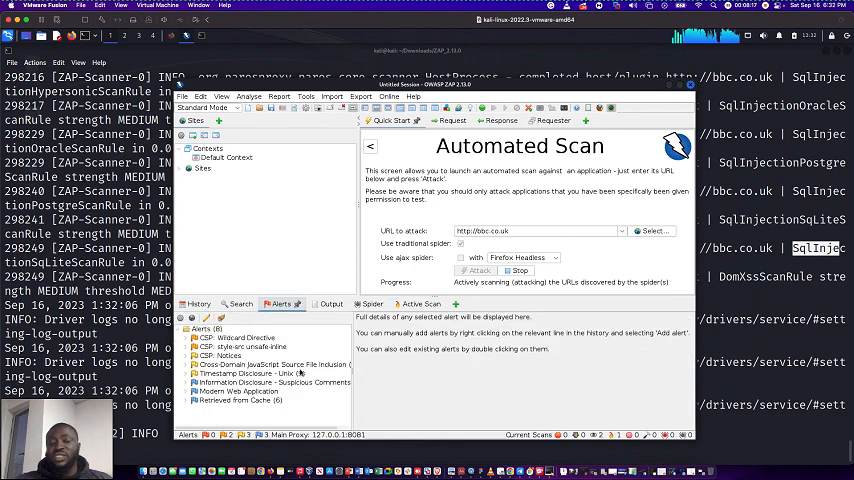
- Inspect the CSP Wildcard Directive, another CSP alert and the Timestamp Disclosure - Unix alert
left_click(238, 338)
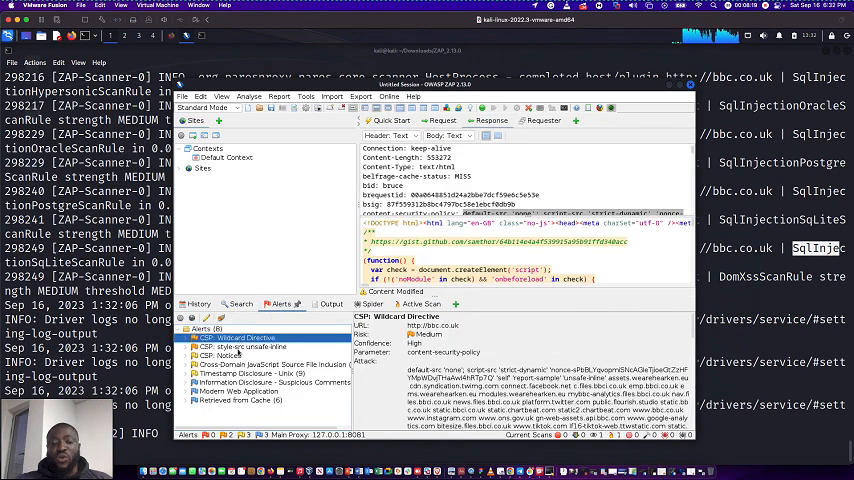
left_click(212, 356)
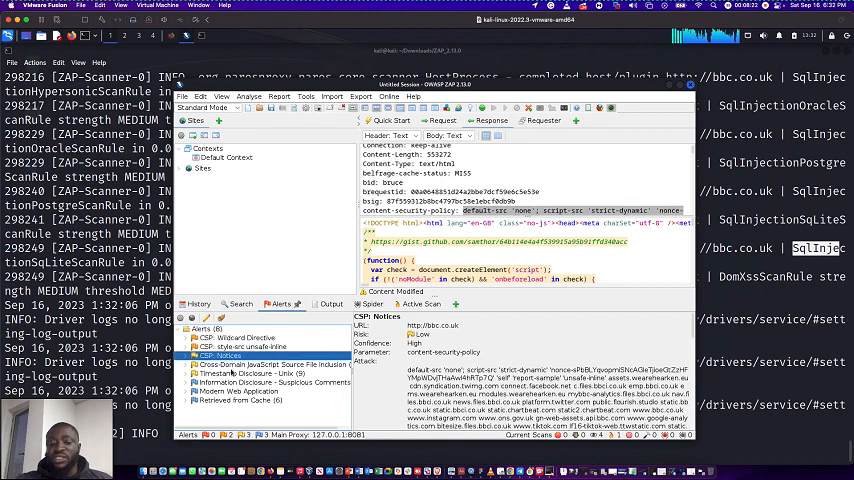
left_click(248, 384)
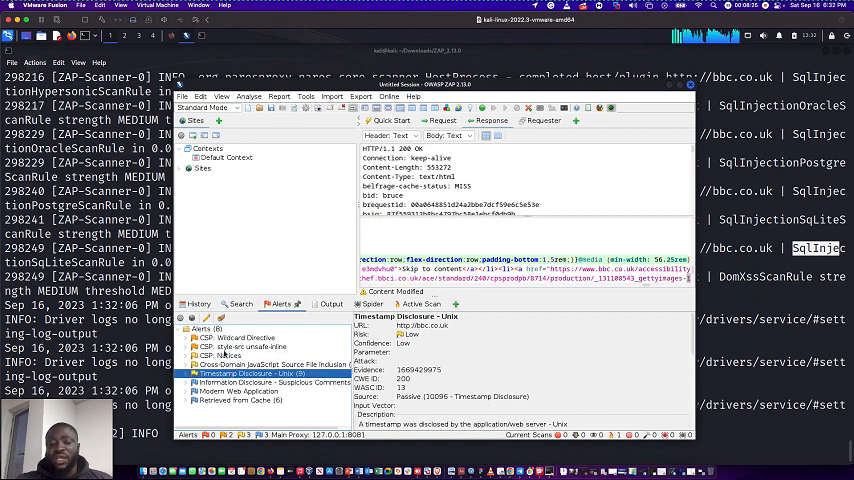
left_click(280, 360)
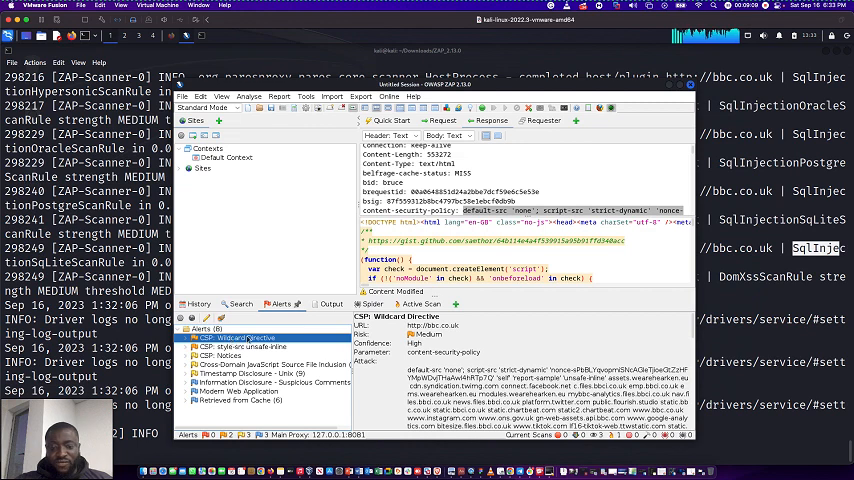
- Inspect the suspicious comments disclosure alert and bring up Edit Alert for the CSP style-src unsafe-inline alert
left_click(244, 346)
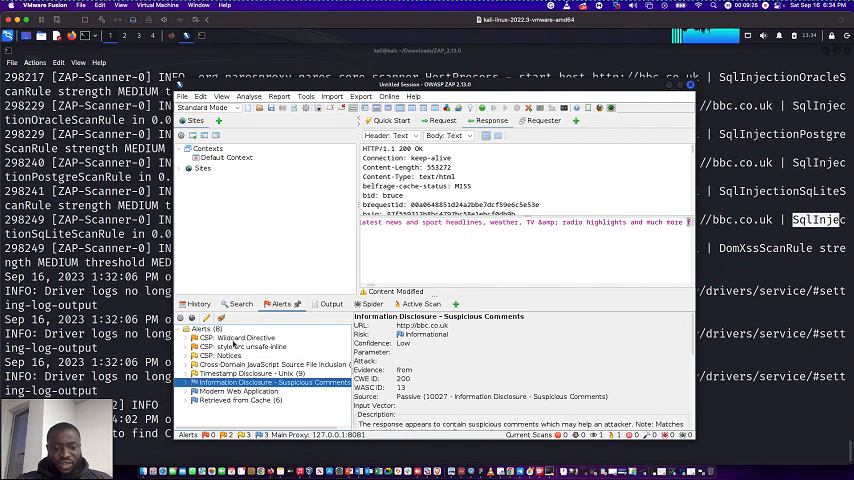
left_click(232, 338)
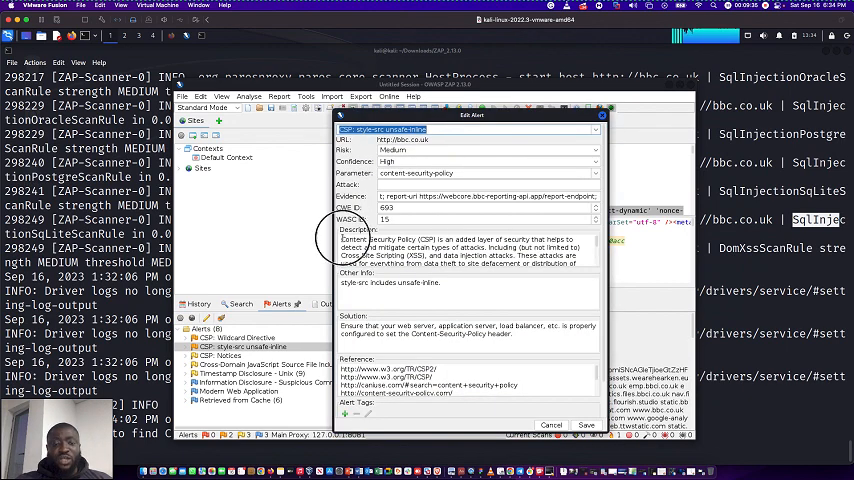
left_click_drag(344, 238, 580, 262)
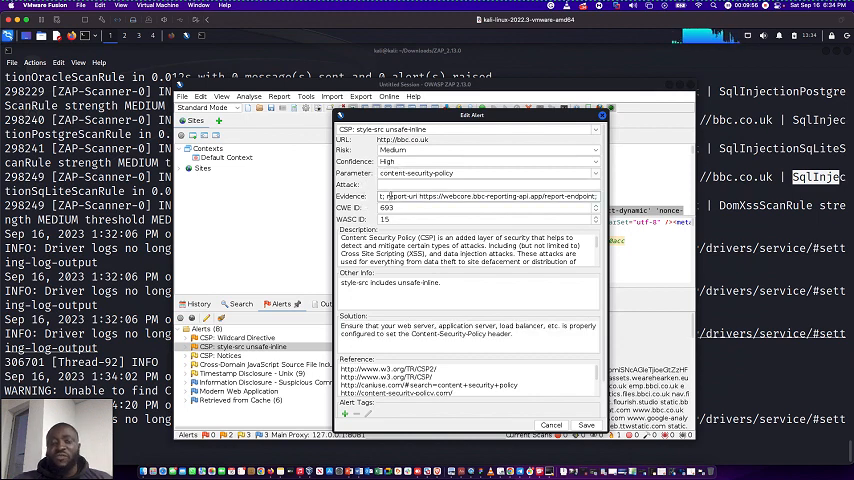
triple_click(484, 196)
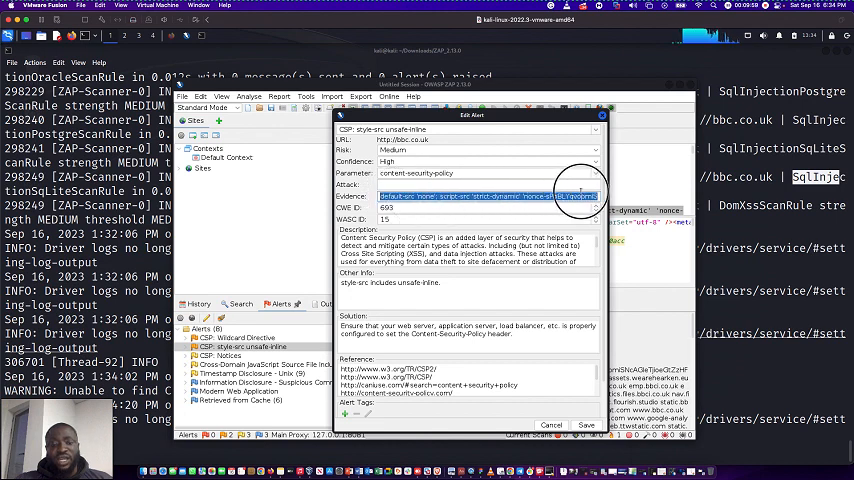